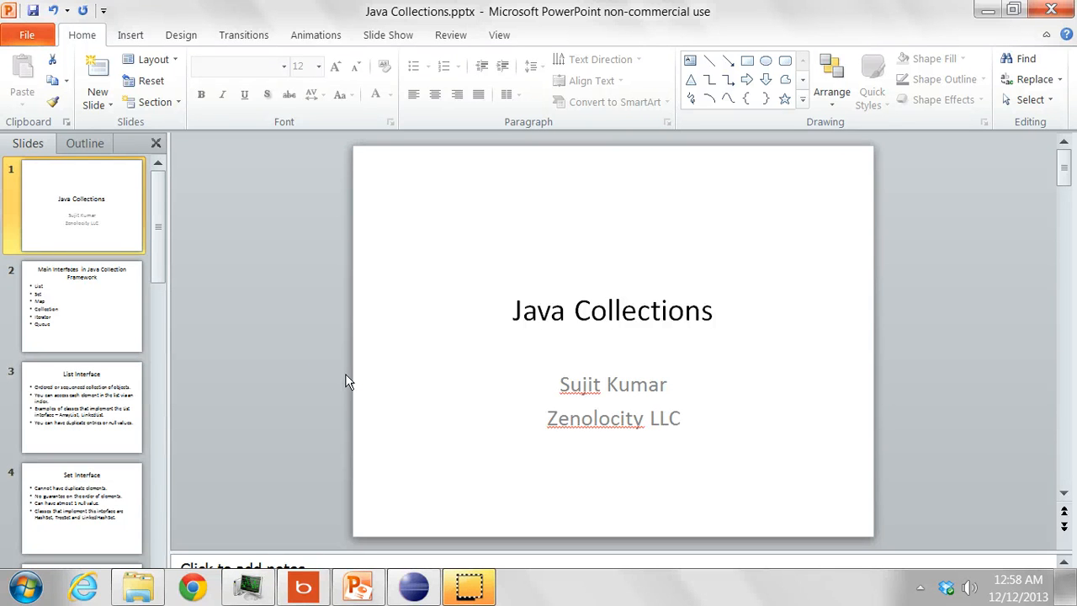
Show slide 2, Main Interfaces in Java Collection Framework
left_click(80, 306)
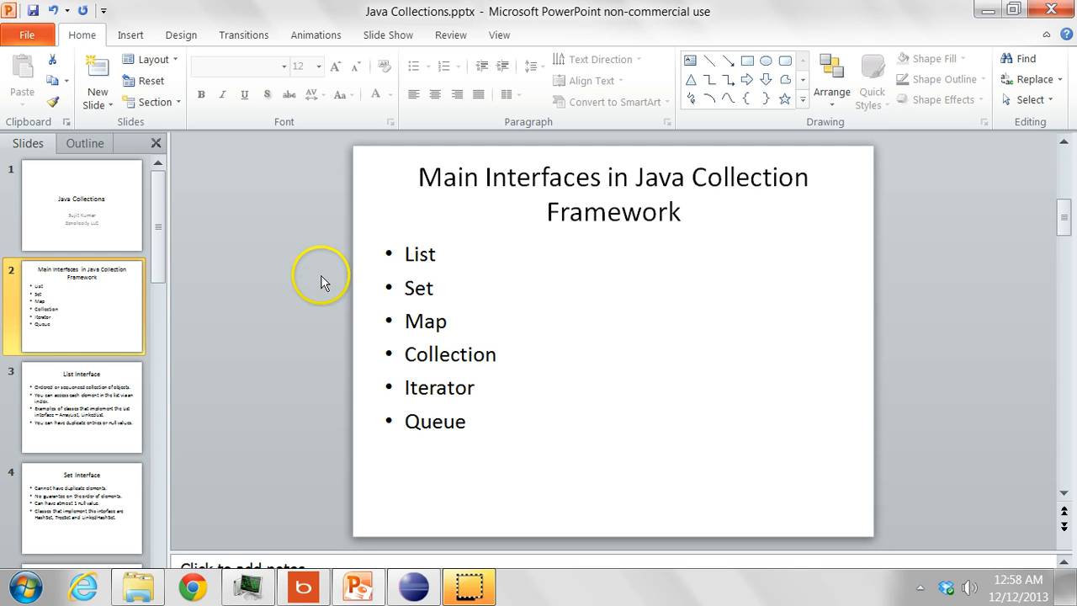
Show slide 3, List Interface, for review
left_click(80, 405)
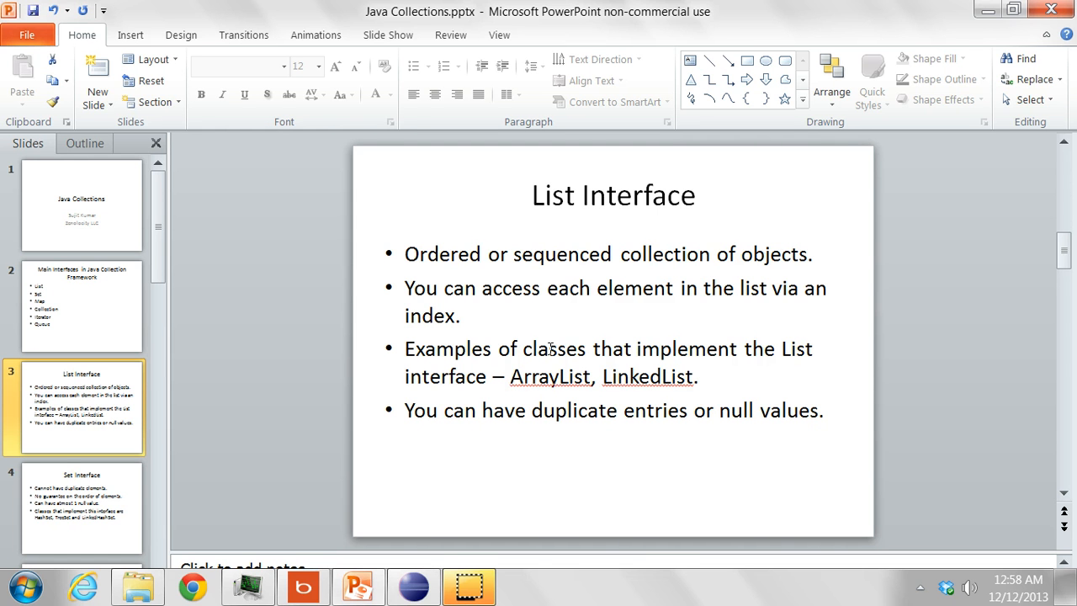
Show slide 5, Map Interface
left_click(81, 508)
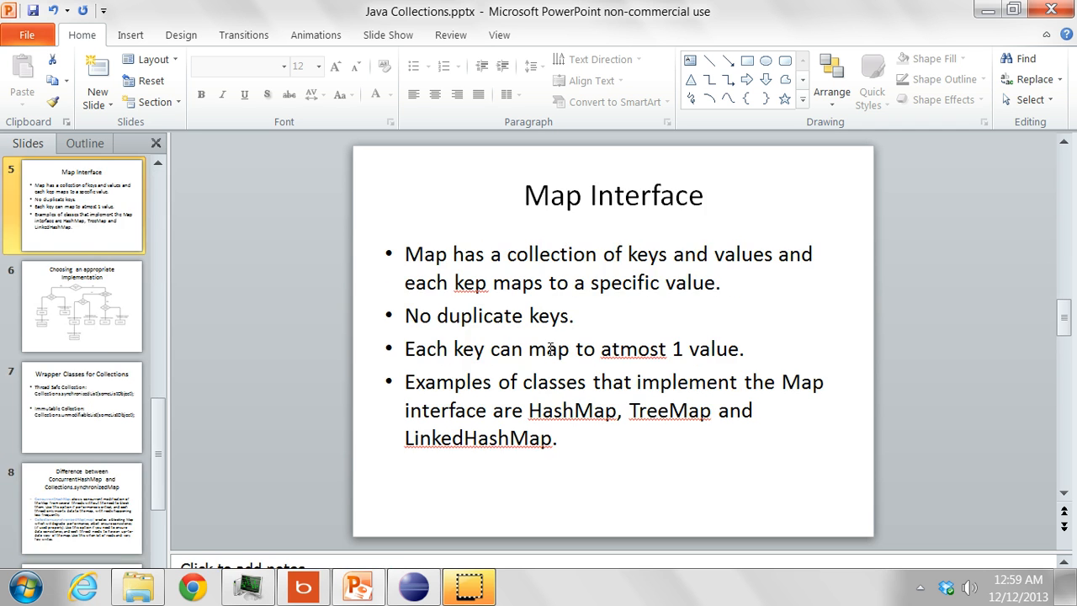
Return to slide 4, Set Interface, with its TreeSet nulls note
left_click(80, 205)
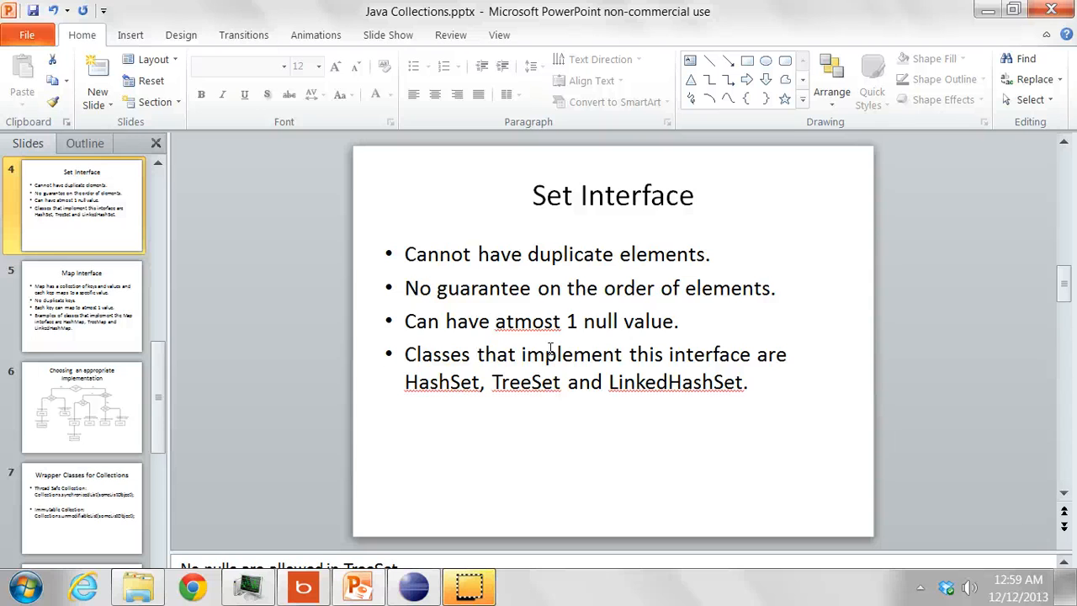
Select slide 5, Map Interface, to correct 'kep' and 'atmost'
left_click(80, 306)
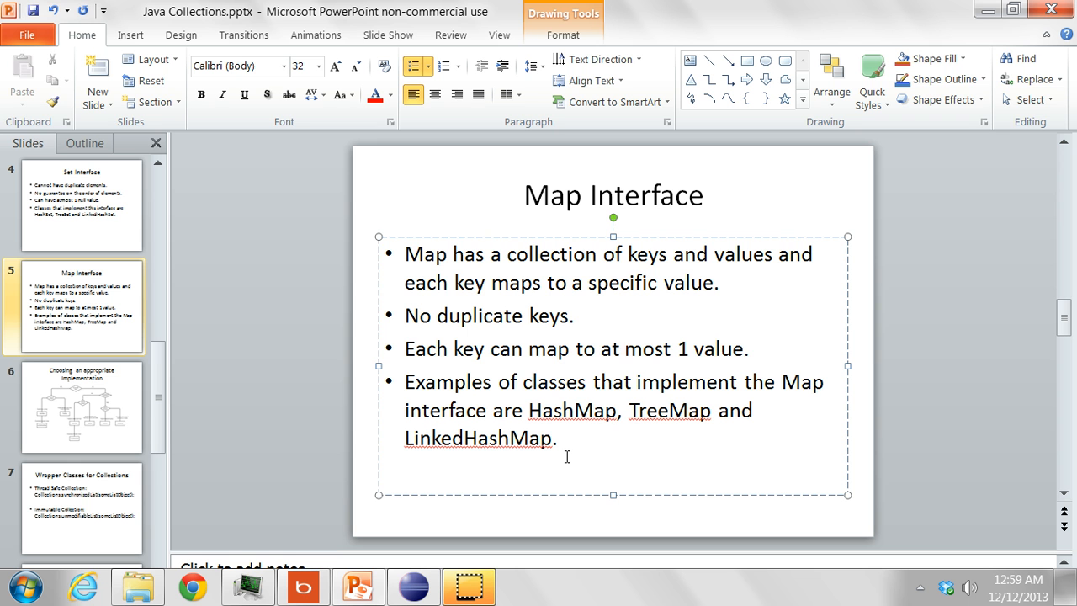
mouse_move(629, 447)
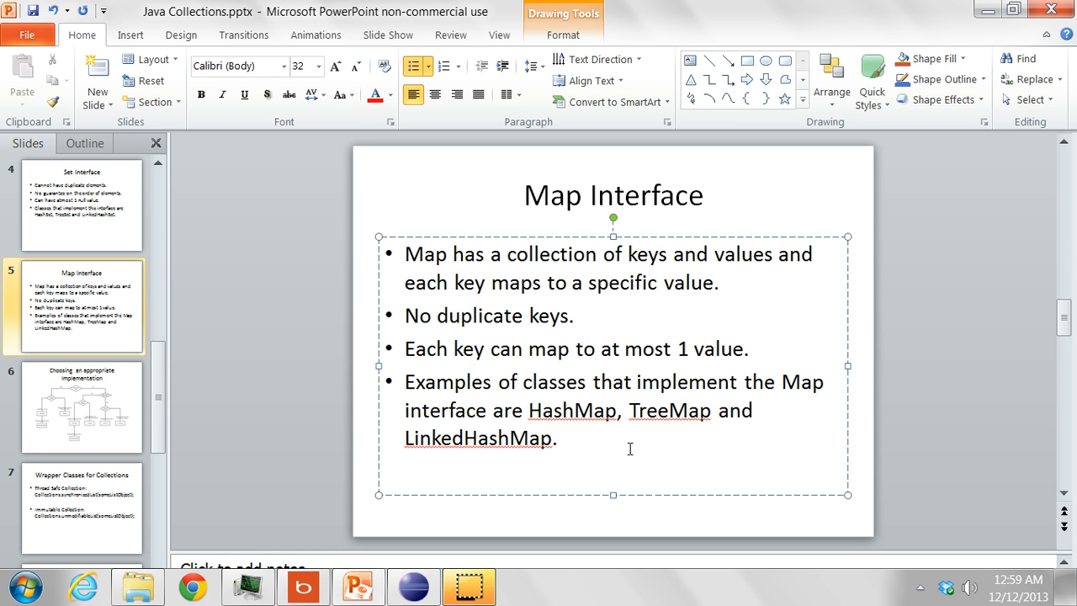